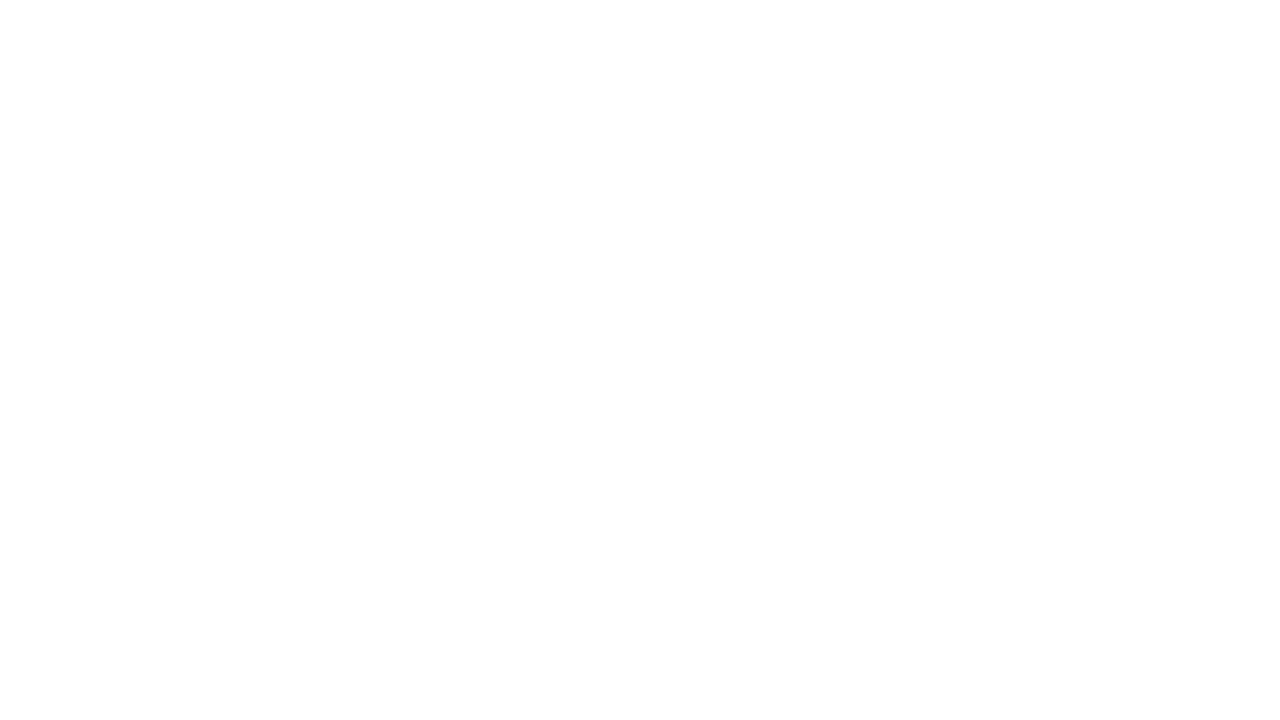
mouse_move(897, 242)
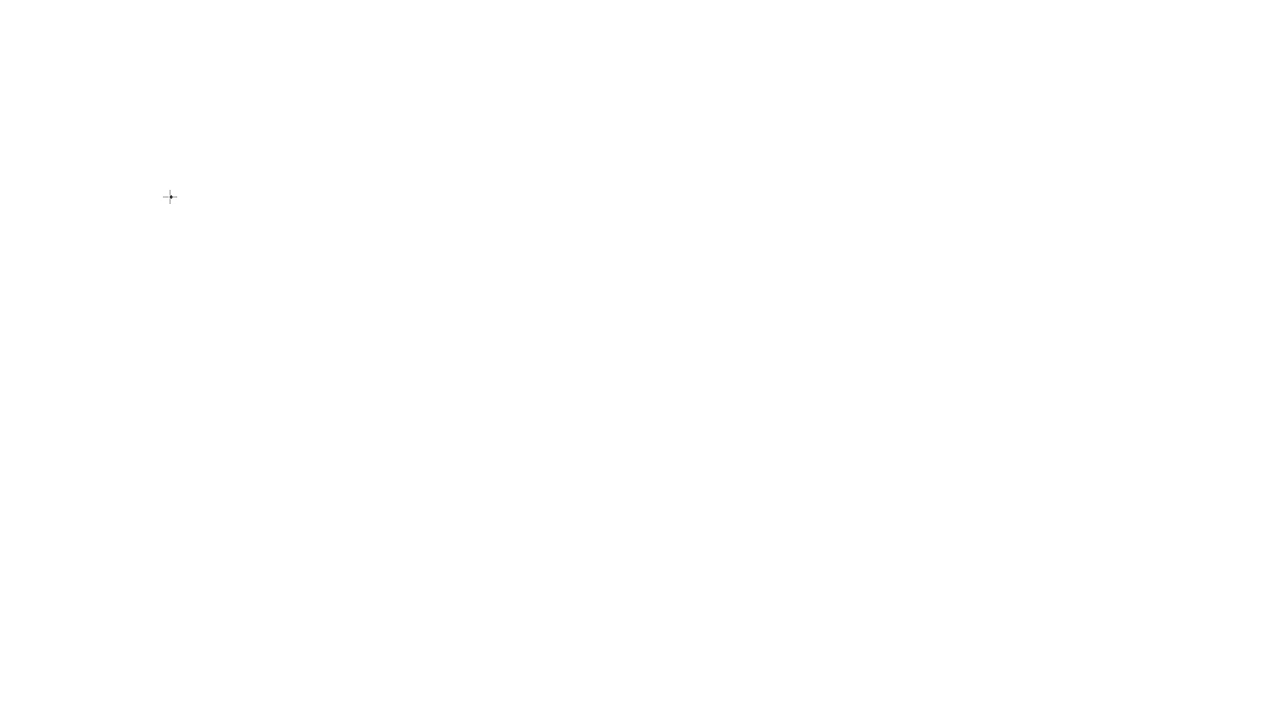
Sketch the VSL App and Webinar boxes with handwritten labels and curved arrows to the right.
left_click_drag(230, 130, 320, 225)
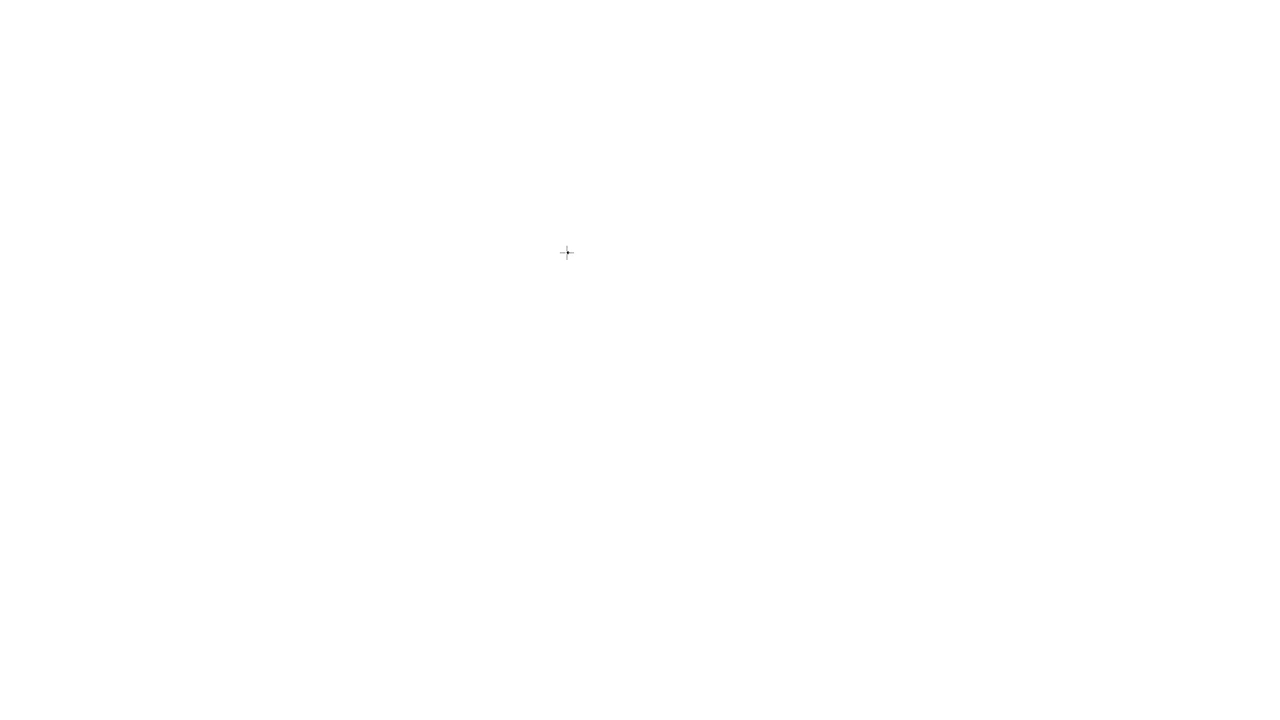
left_click_drag(313, 100, 430, 263)
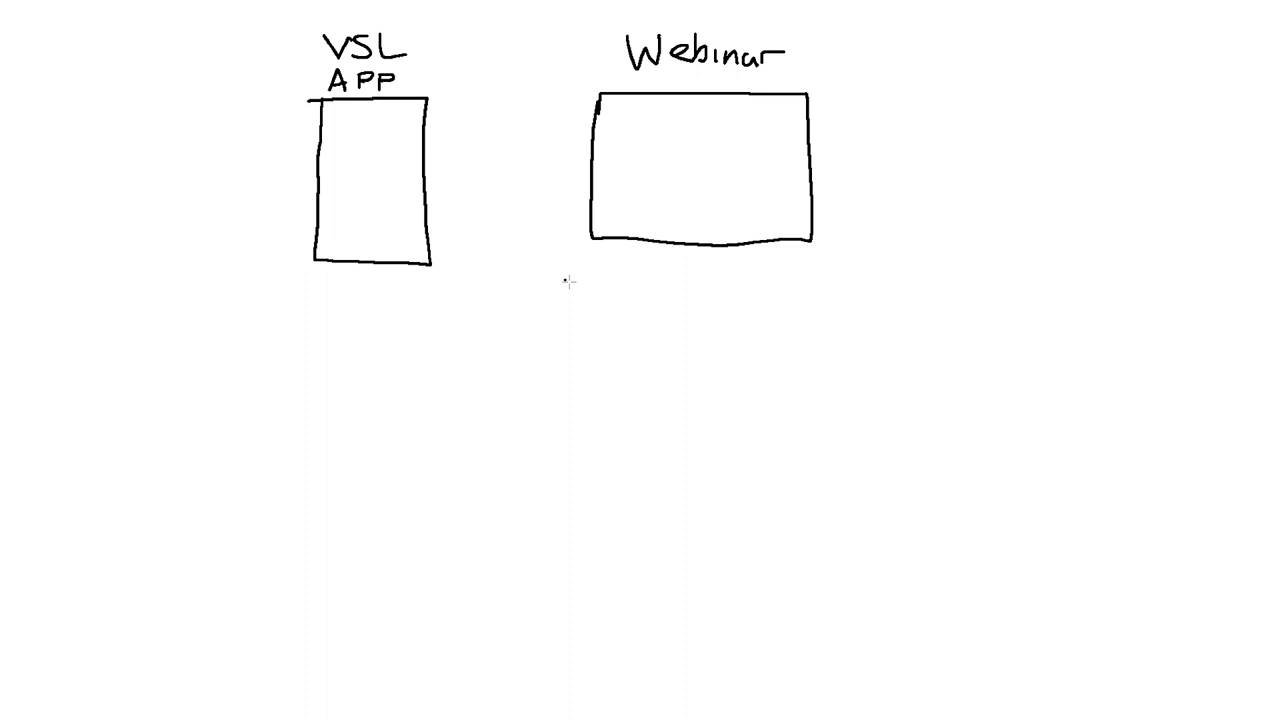
mouse_move(948, 198)
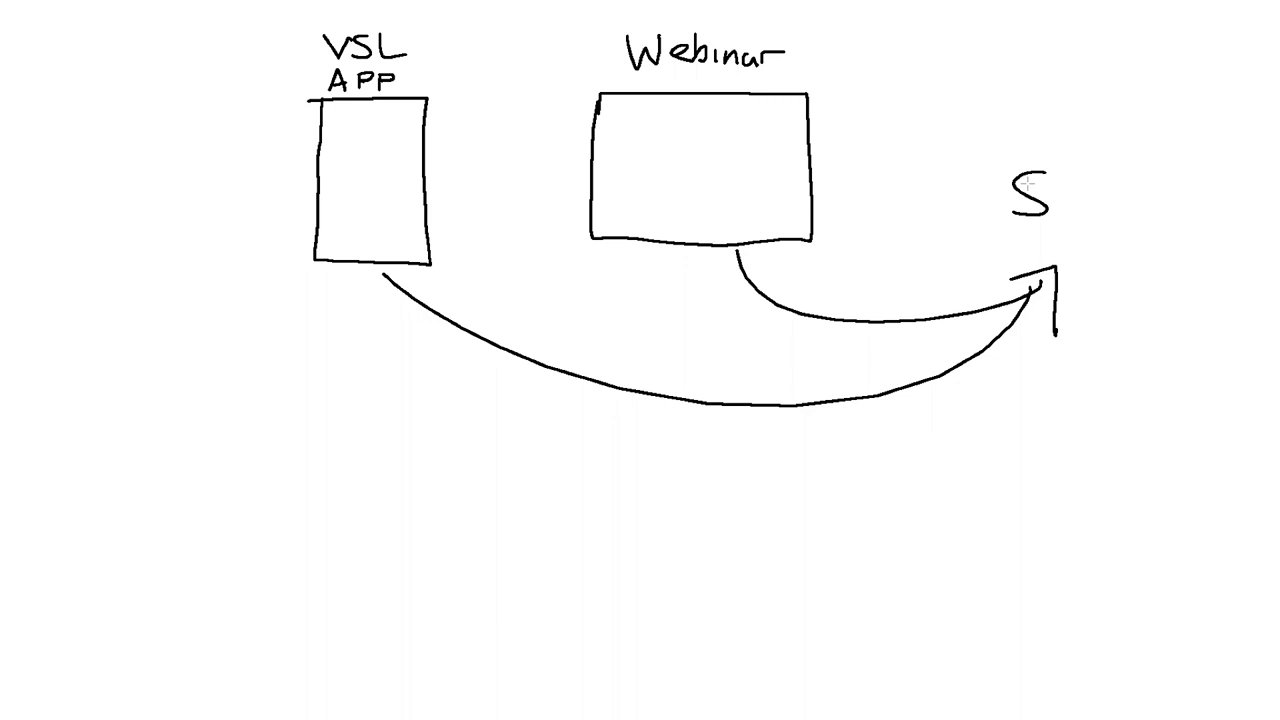
Erase the curved arrows and the stray partial label, keeping the two labelled boxes.
type("$6.5K")
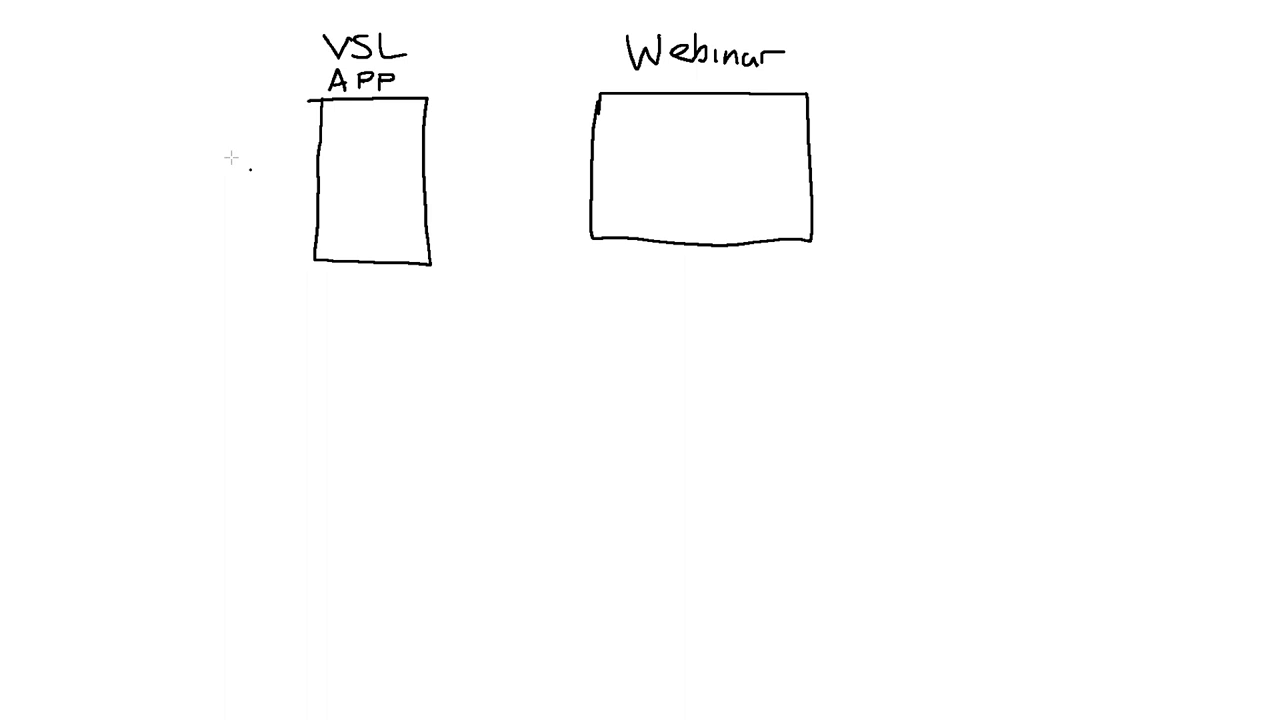
Draw small screens with text lines inside the VSL App and Webinar boxes.
left_click_drag(350, 120, 395, 175)
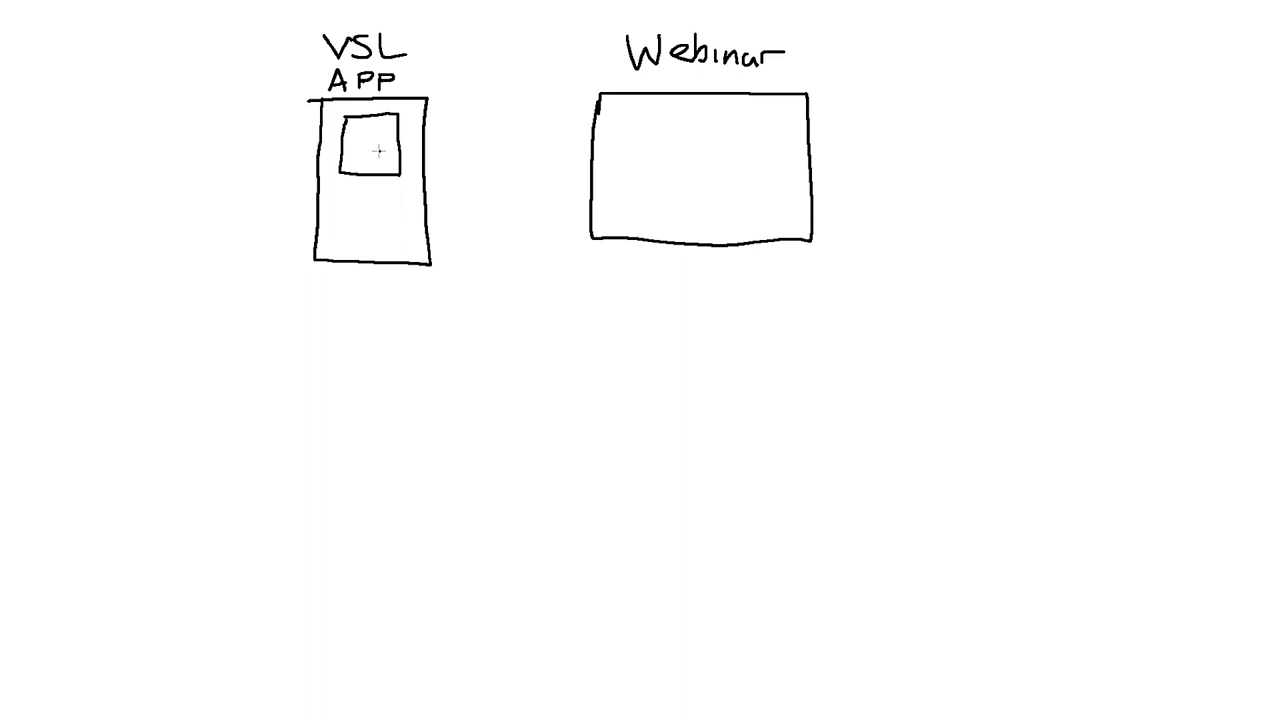
left_click_drag(345, 195, 390, 200)
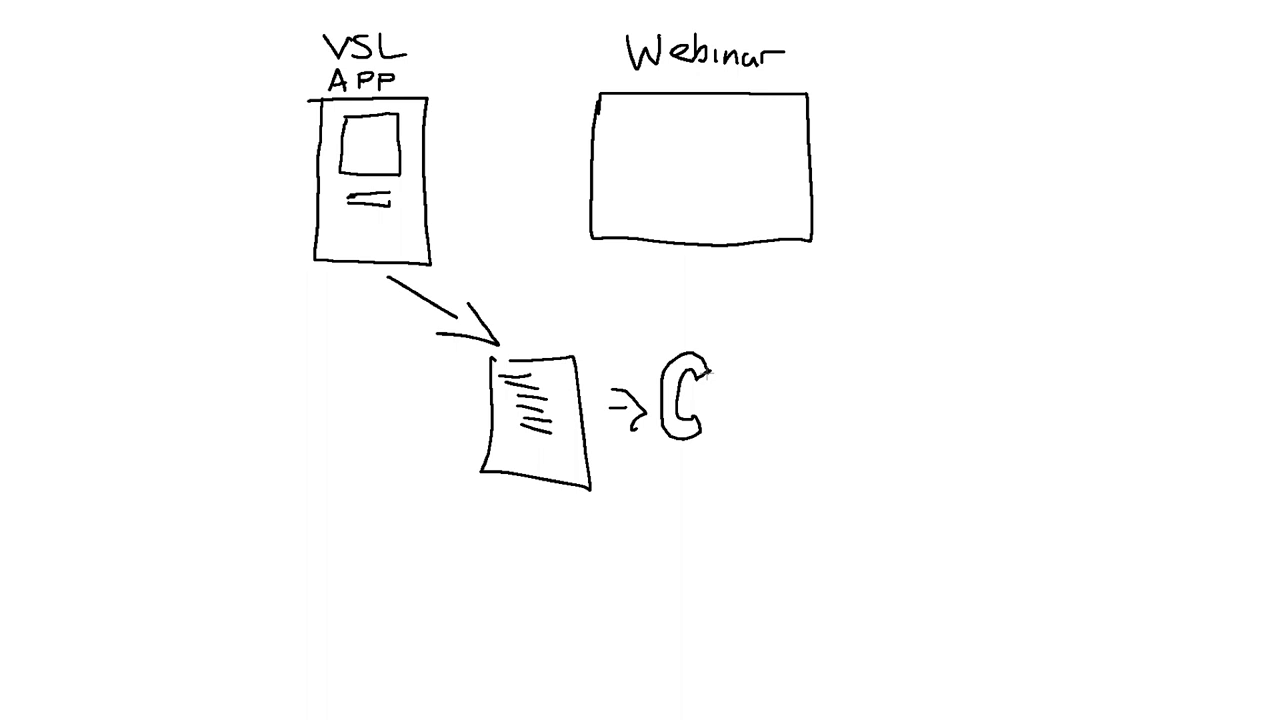
left_click_drag(640, 110, 760, 195)
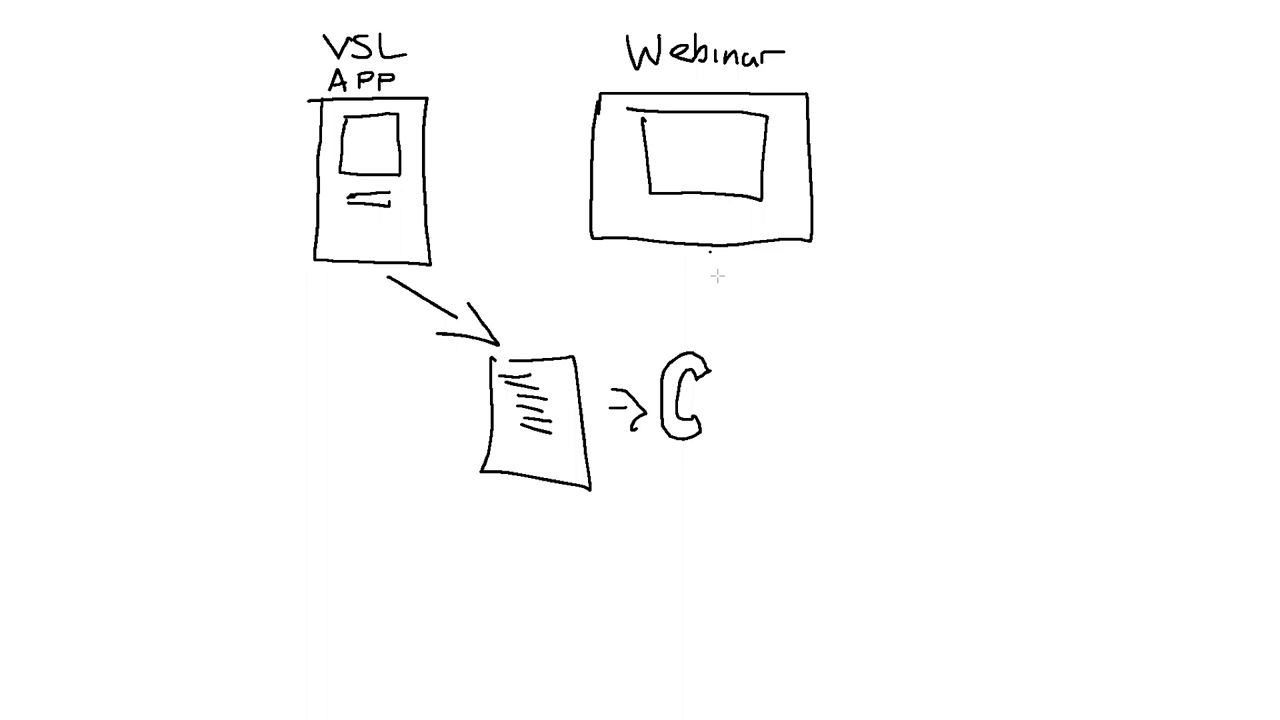